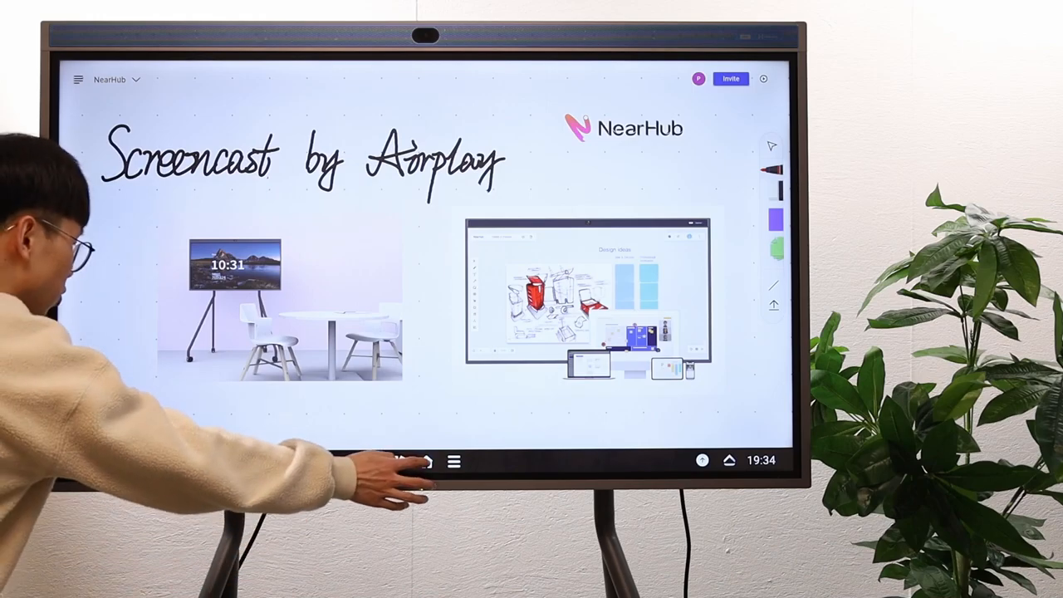
- Bring up the board's cast guide and mirror the iPhone onto NearHub
left_click(425, 462)
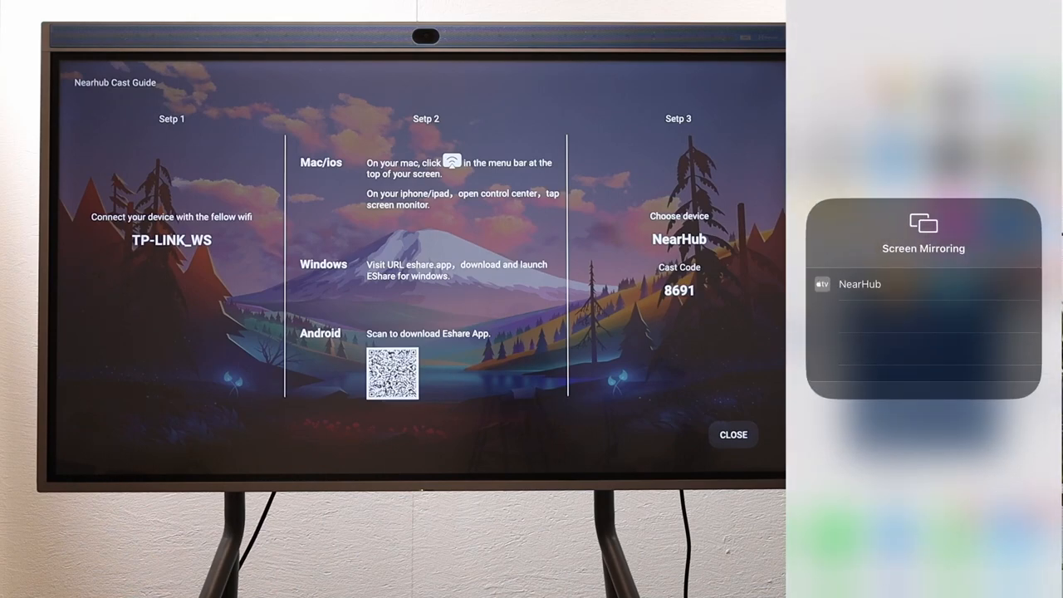
left_click(861, 285)
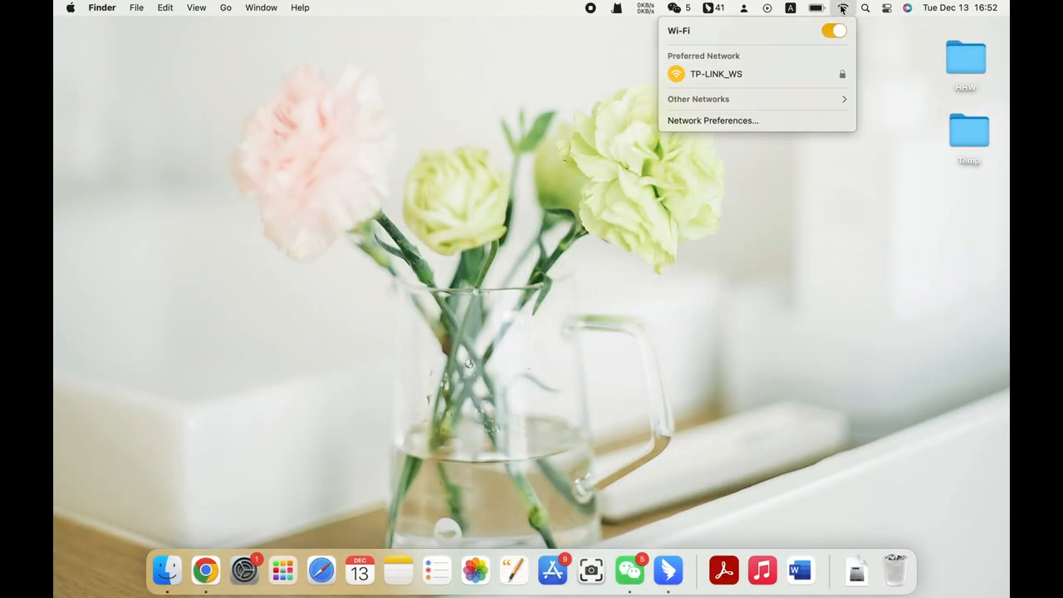
mouse_move(889, 46)
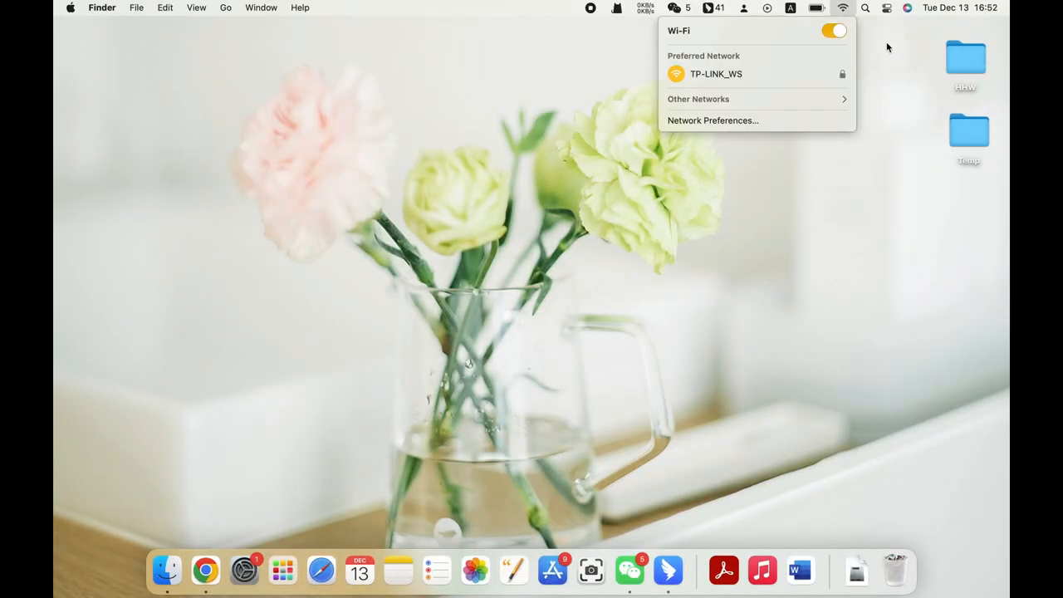
- Show the Mac's screen-mirroring destinations from Control Center
left_click(887, 6)
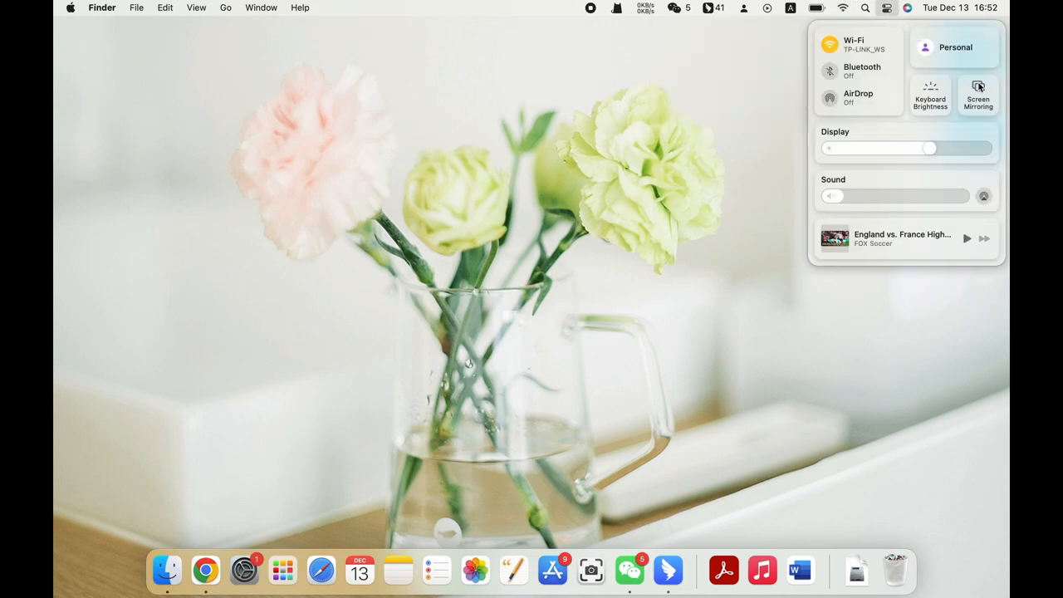
left_click(977, 94)
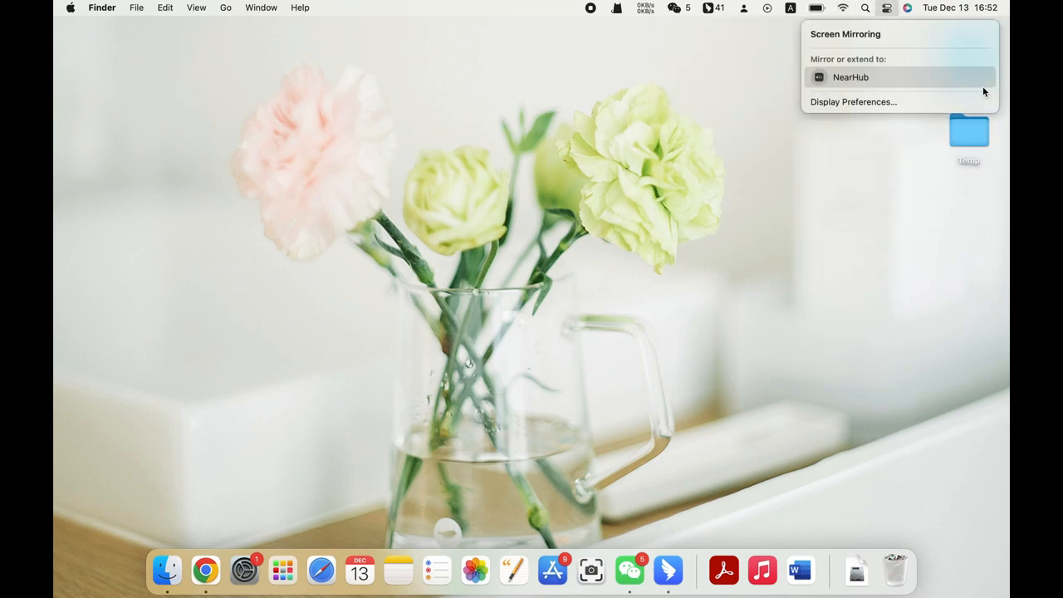
- Choose NearHub as the Mac's mirroring target and enter the AirPlay code
left_click(851, 76)
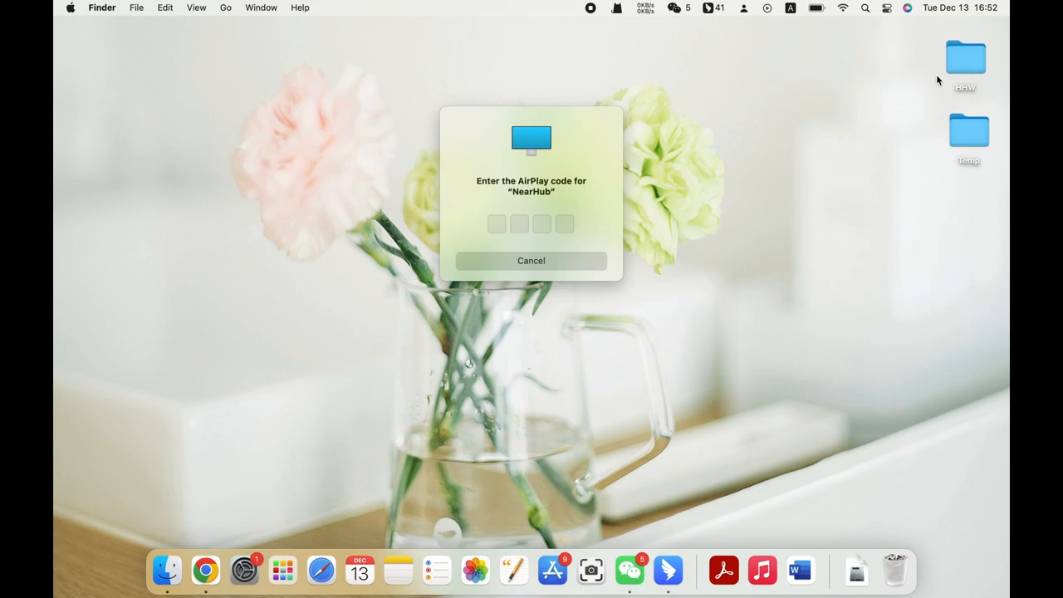
type("1")
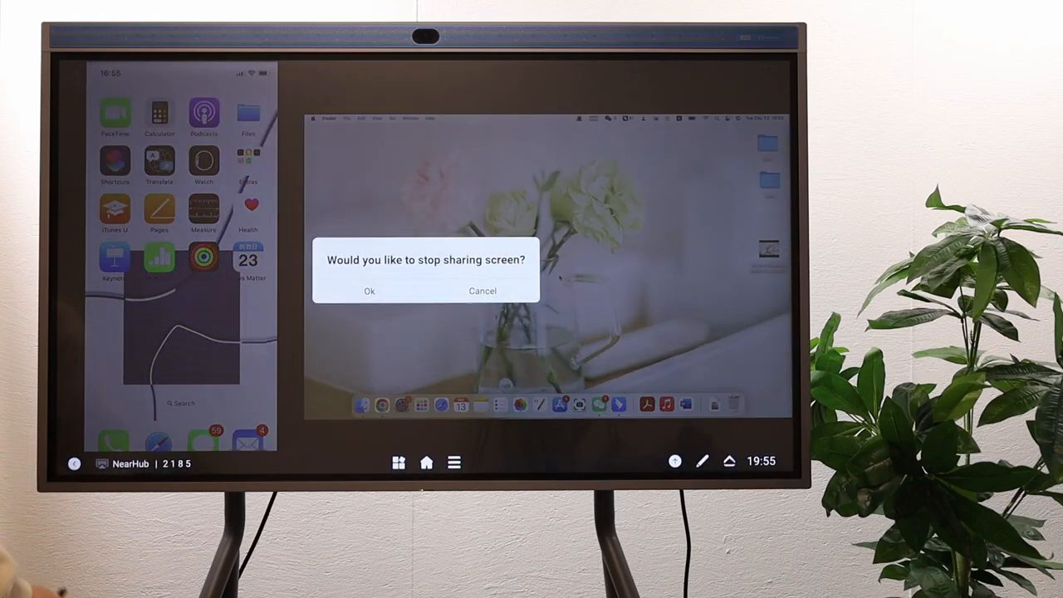
- Confirm Ok to stop sharing and return the board to the cast guide
left_click(368, 291)
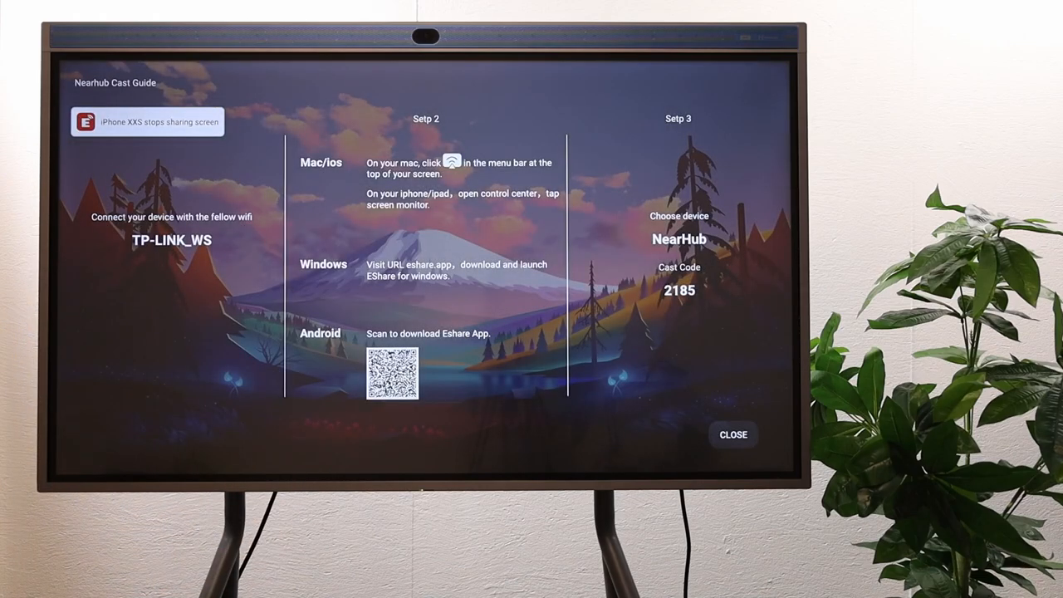